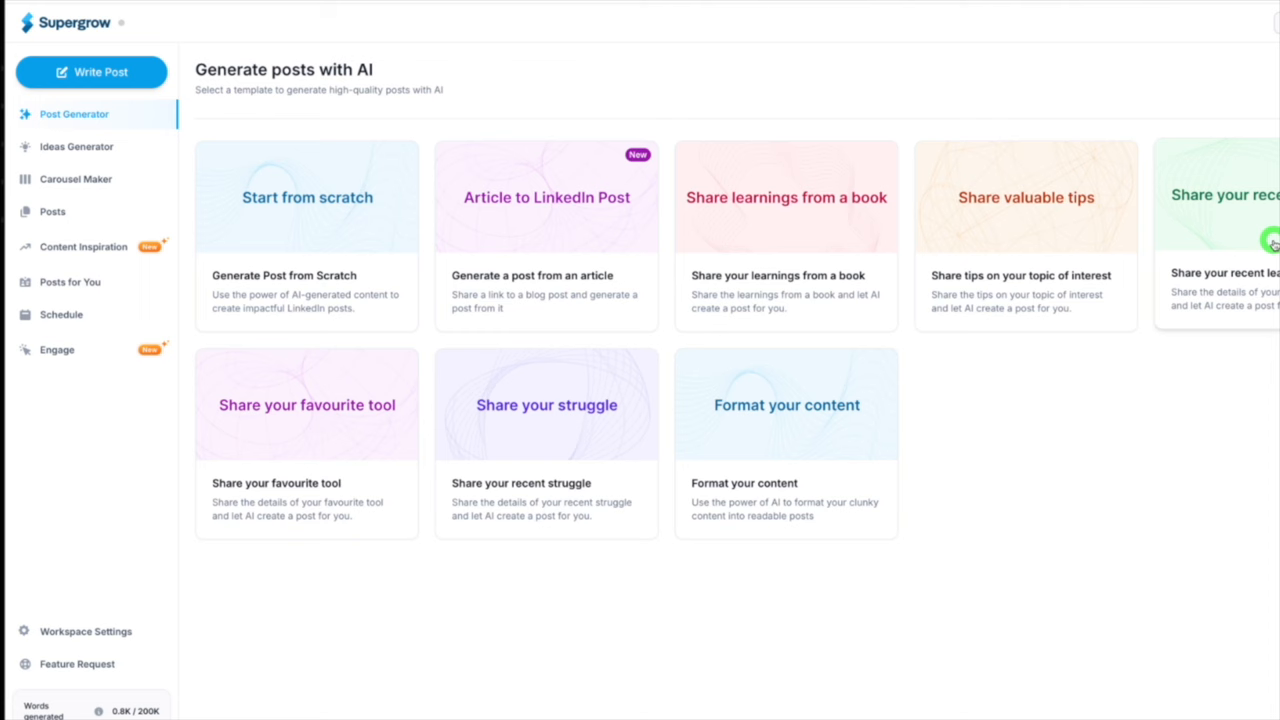
# - Start a post from scratch, preview the 'Exactly (time) ago' and 'Hot take' formats, then filter to Expertise formats
pyautogui.click(308, 198)
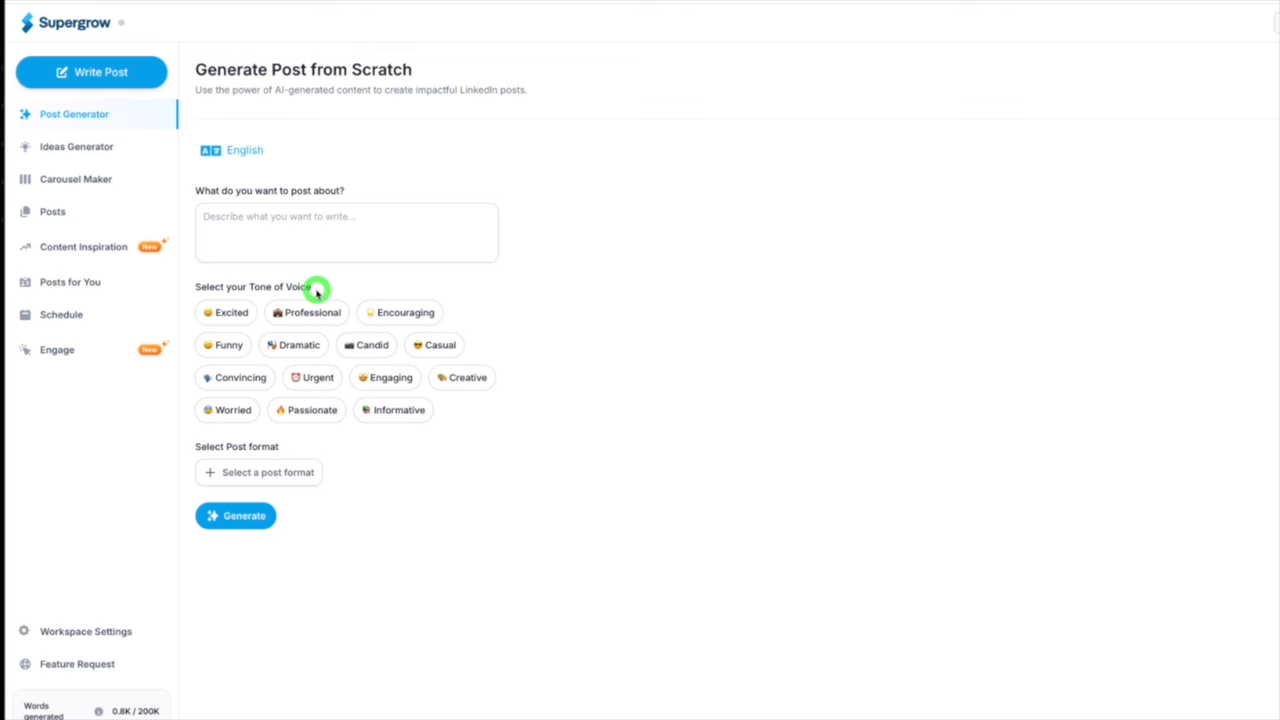
pyautogui.click(258, 472)
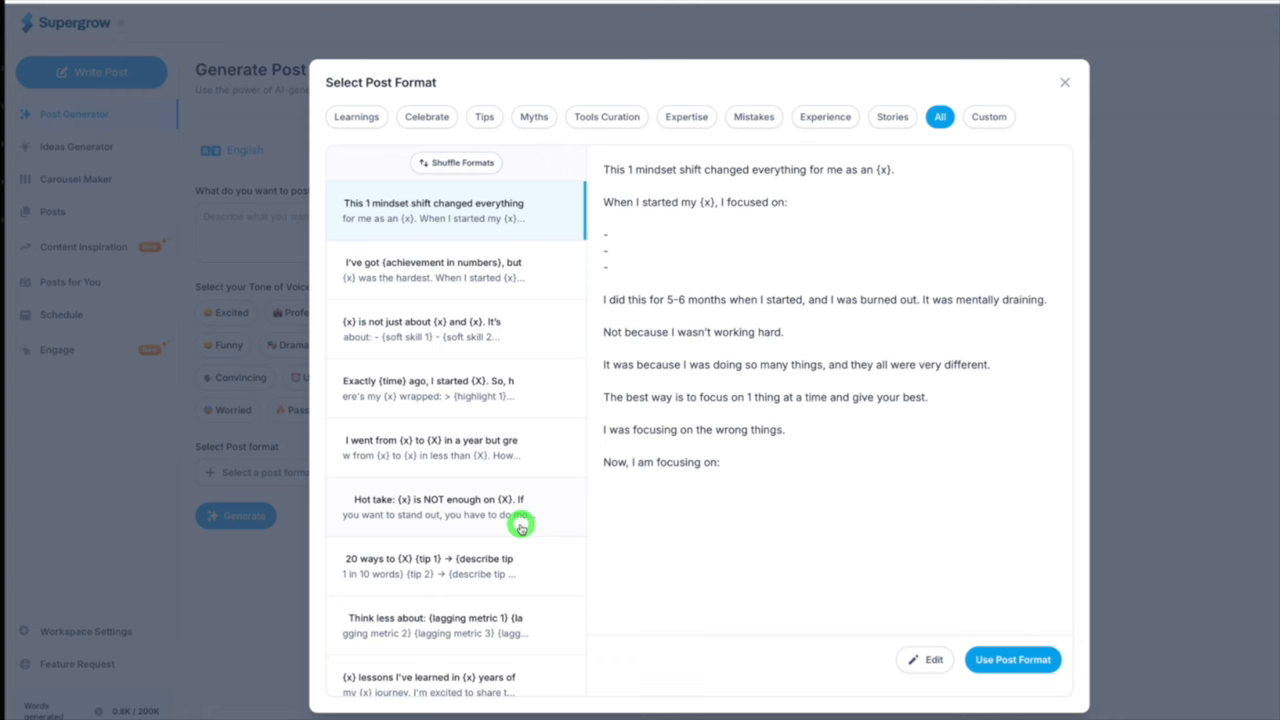
pyautogui.click(430, 388)
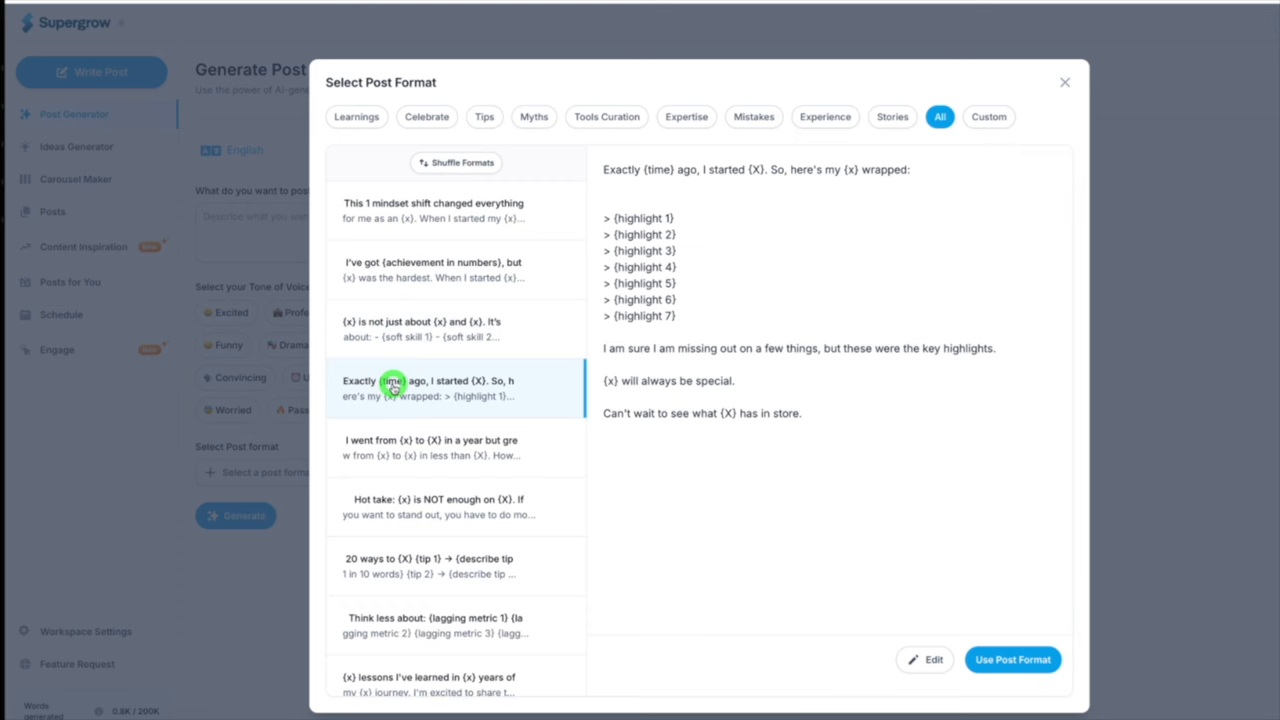
pyautogui.click(436, 506)
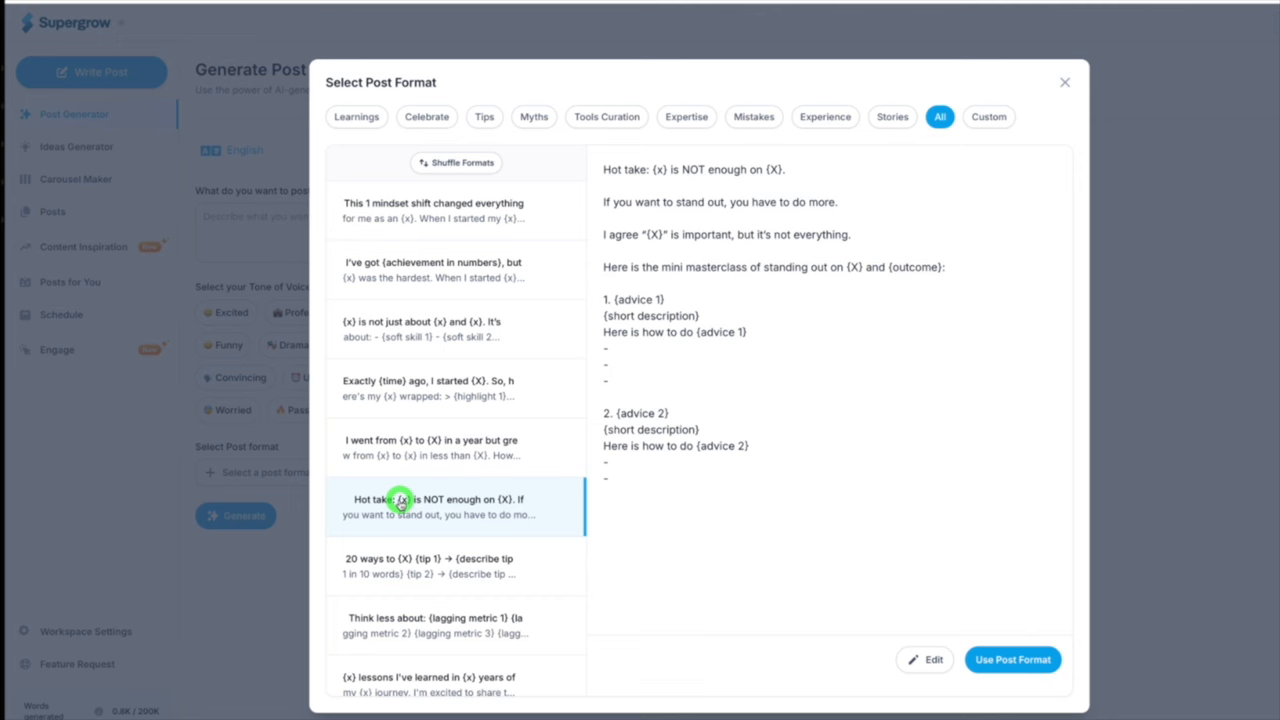
pyautogui.click(426, 188)
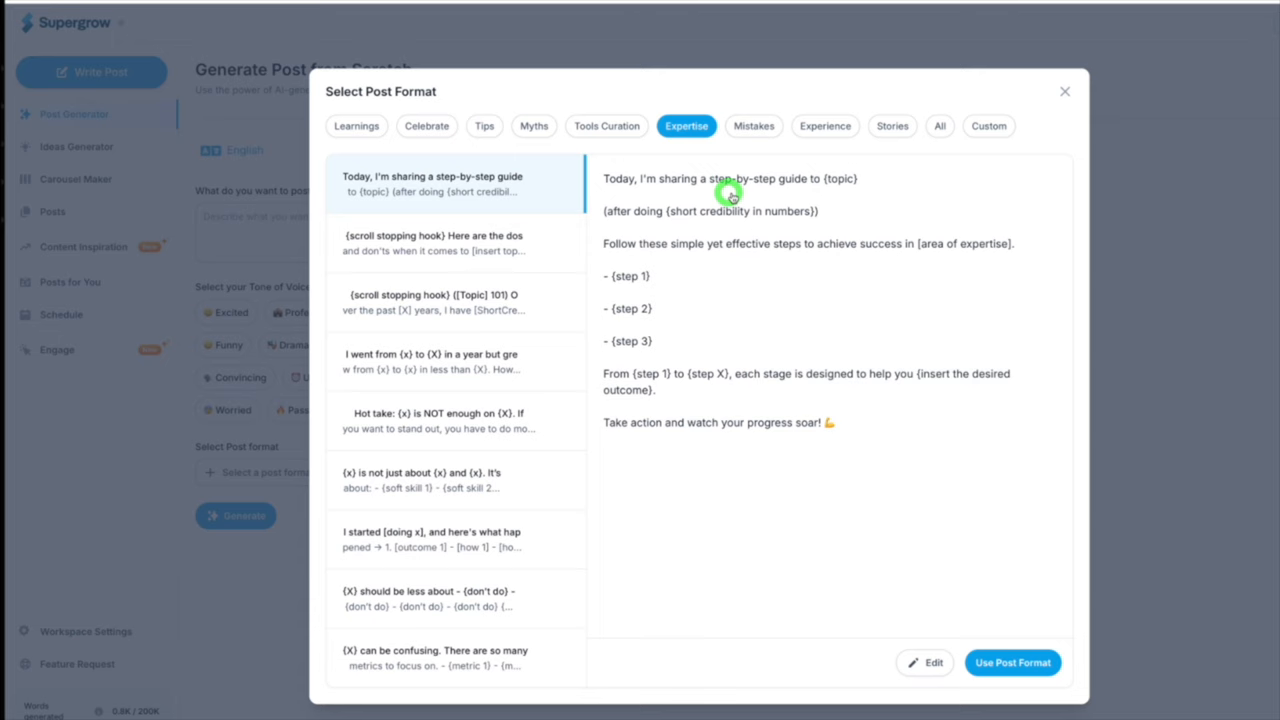
# - Open the Share your recent learning generator and attach the 'When I {OldLifeCompleted}' story format
pyautogui.click(1064, 92)
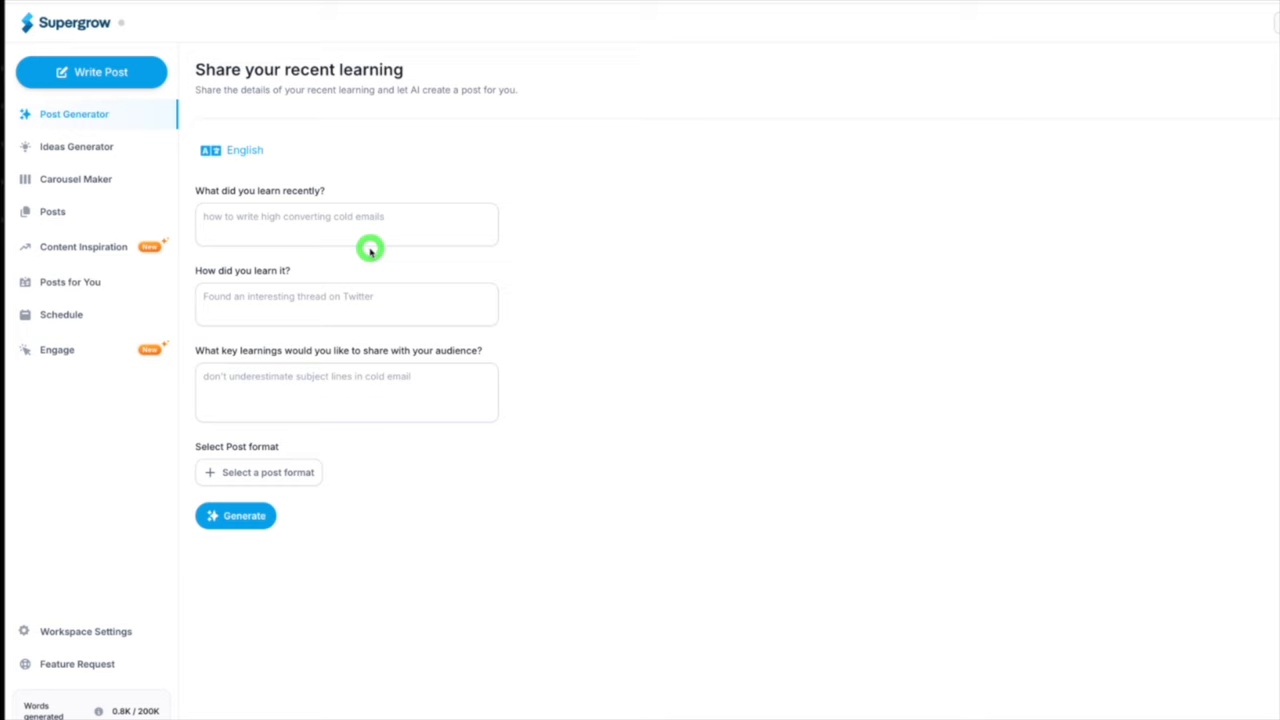
pyautogui.click(258, 472)
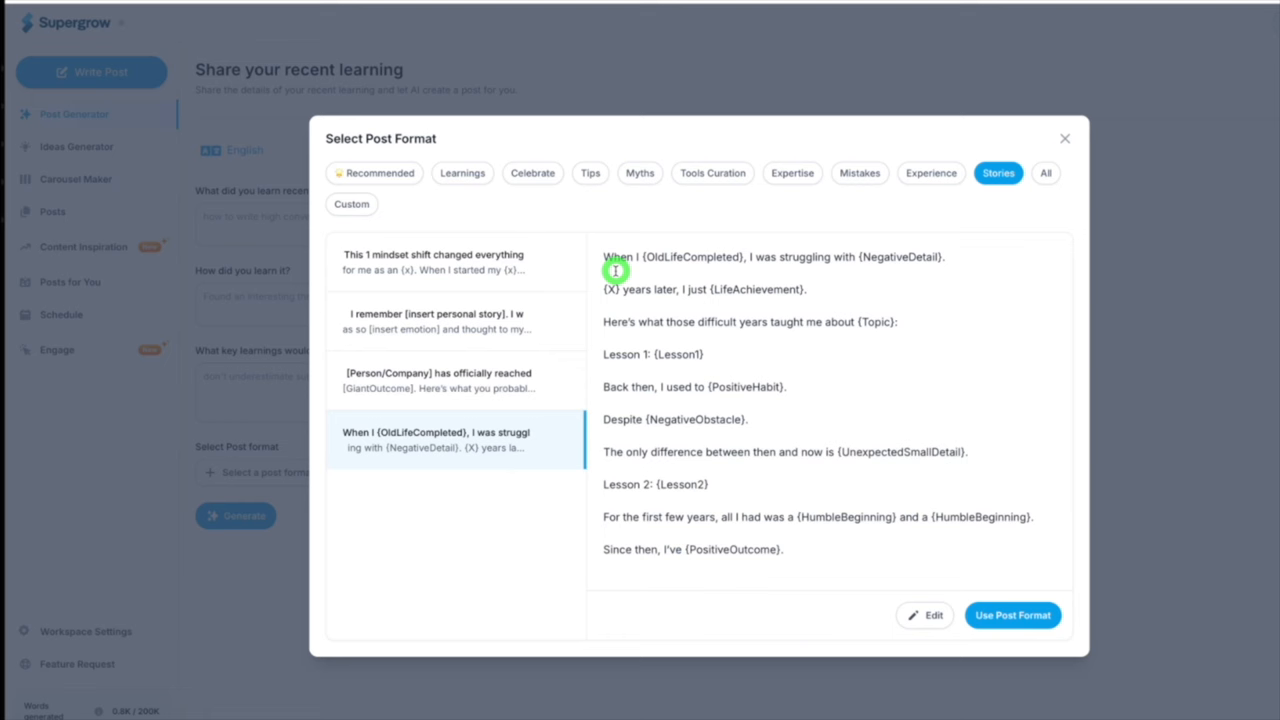
pyautogui.click(1012, 616)
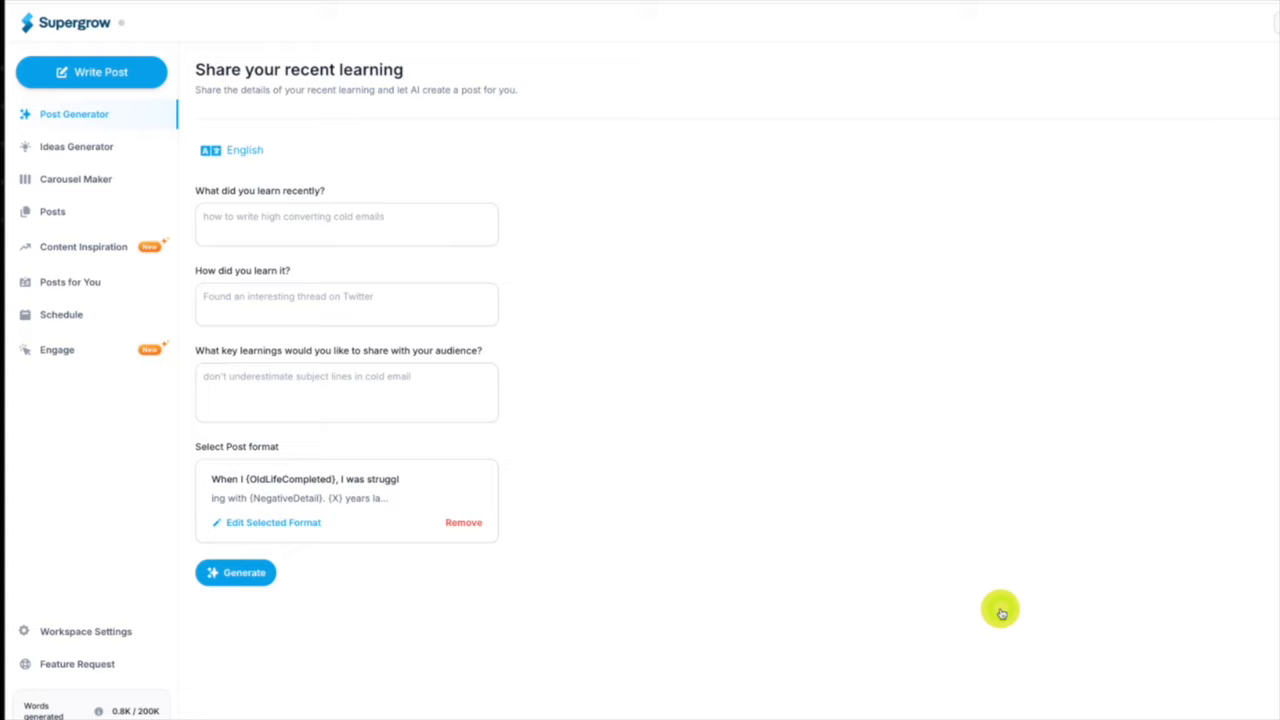
pyautogui.moveTo(544, 452)
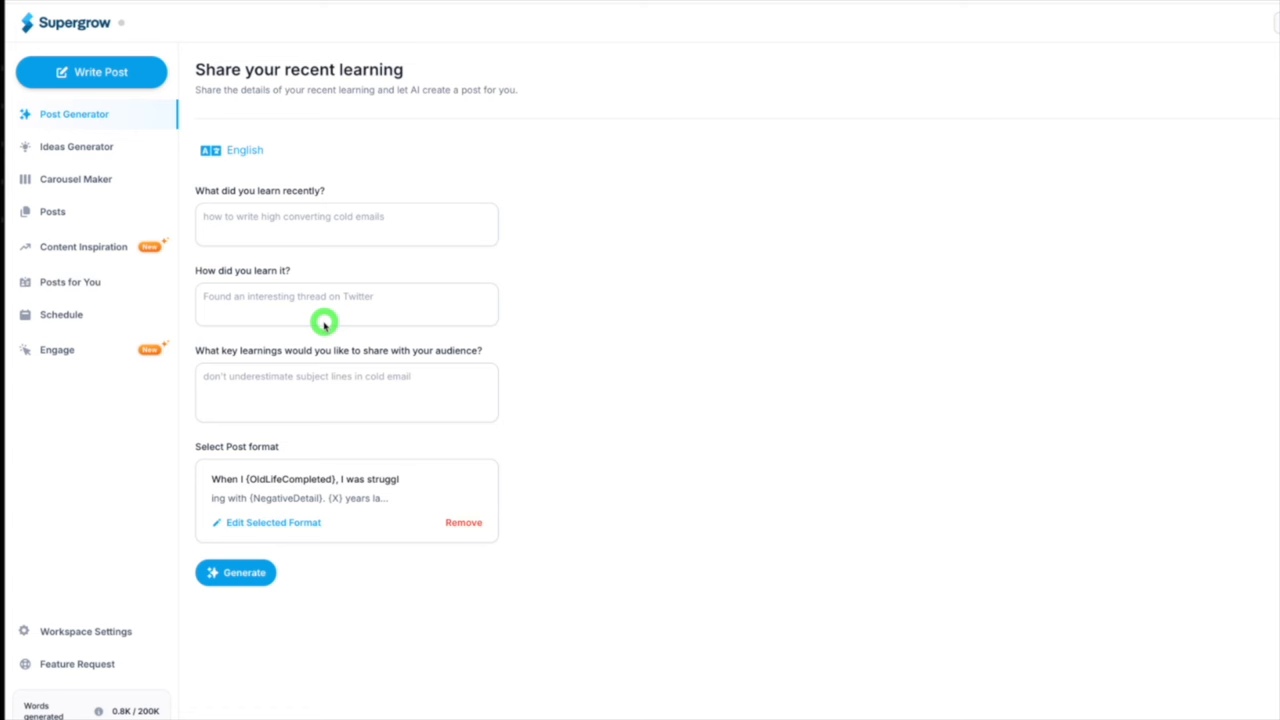
# - Enter the learning about struggling to present in meetings and quitting, and that it was learned even getting a lot wrong
pyautogui.write('I was in a job and I used to struggle to present in meetings. Then I managed to quit the job')
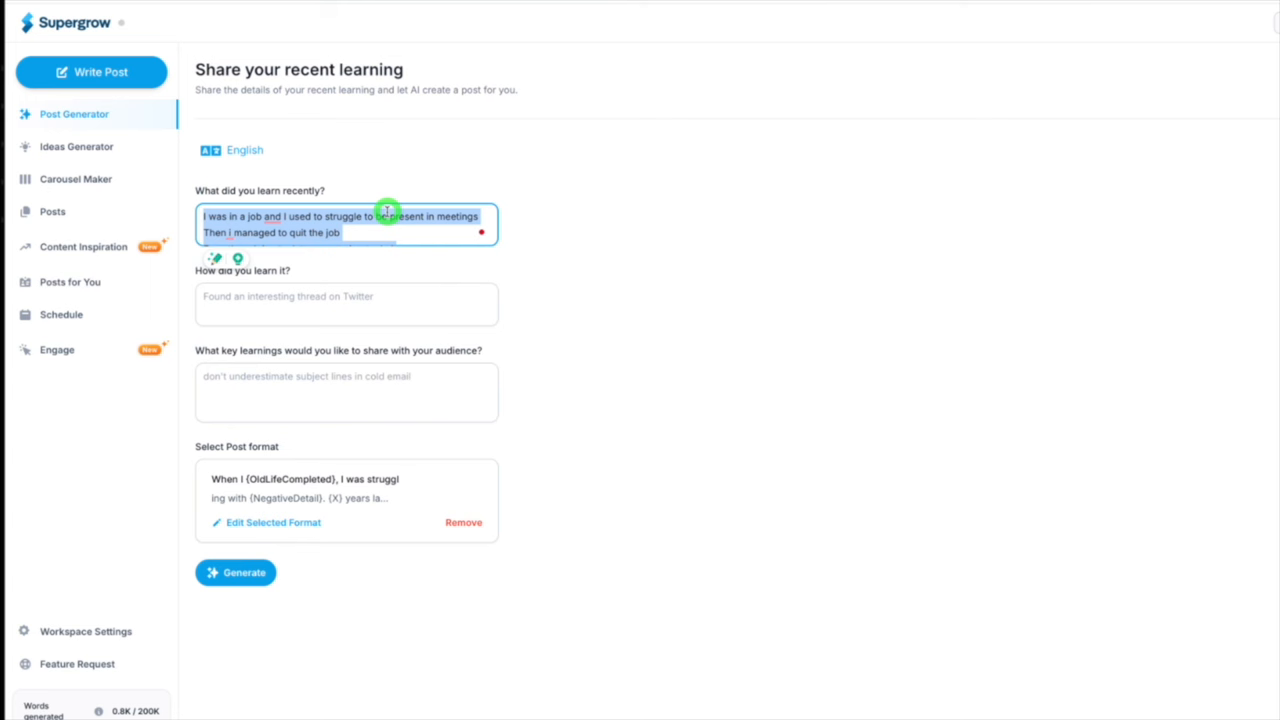
pyautogui.write('Even though I got a lot wrong trying to do it')
pyautogui.click(346, 304)
pyautogui.write('through life')
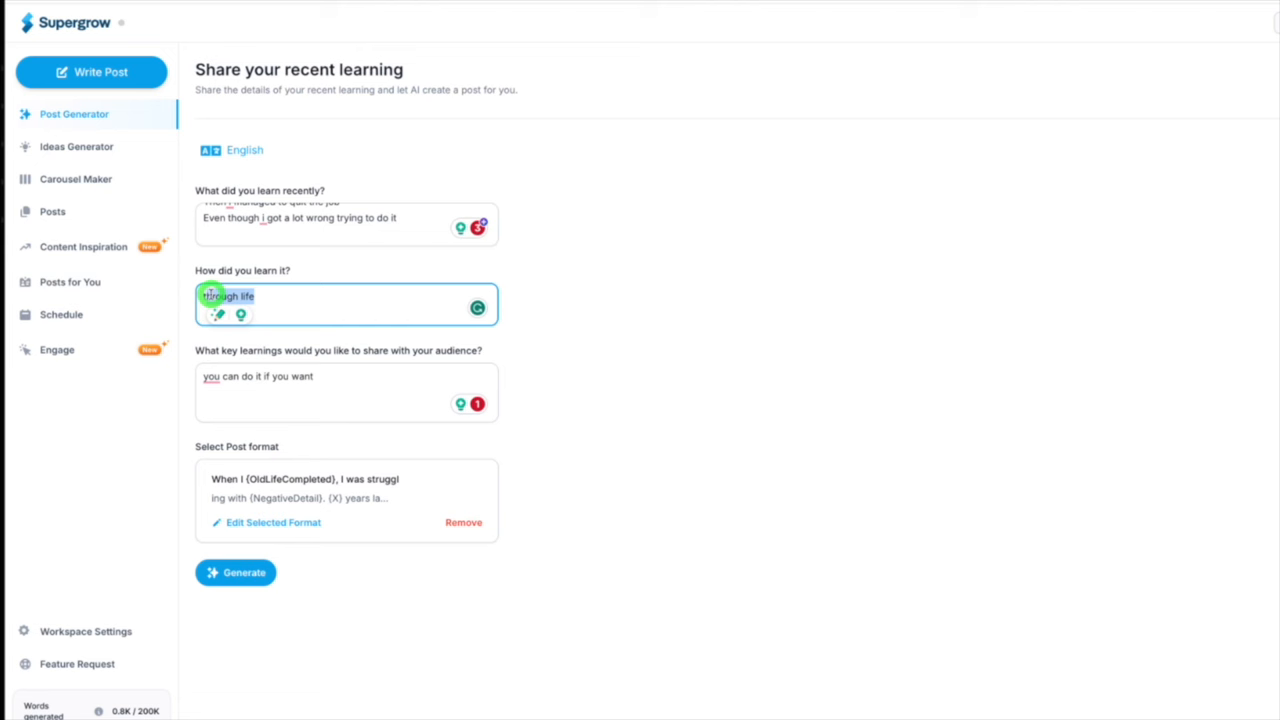
# - Generate the post from the learning details and load it in the Write Post editor
pyautogui.click(236, 572)
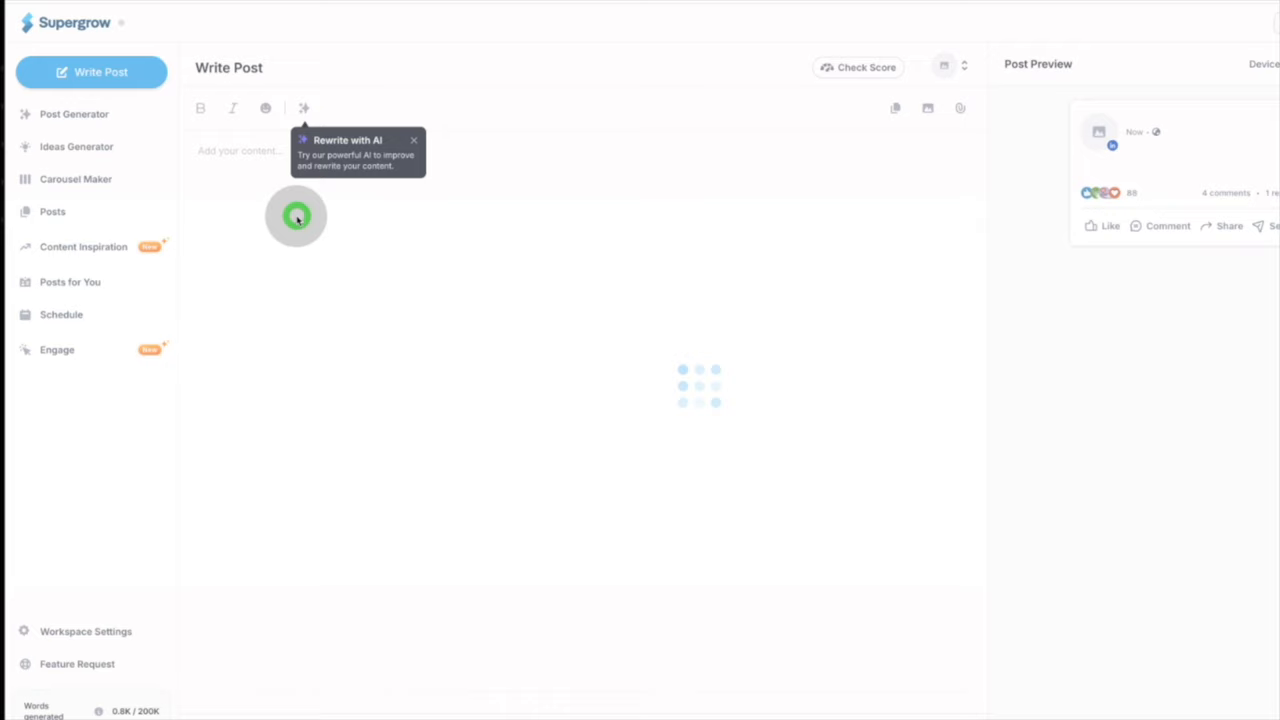
# - Open Article to LinkedIn Post with the HubSpot blog URL and attach the '(x) is not just about (x) and (x)' format
pyautogui.click(74, 112)
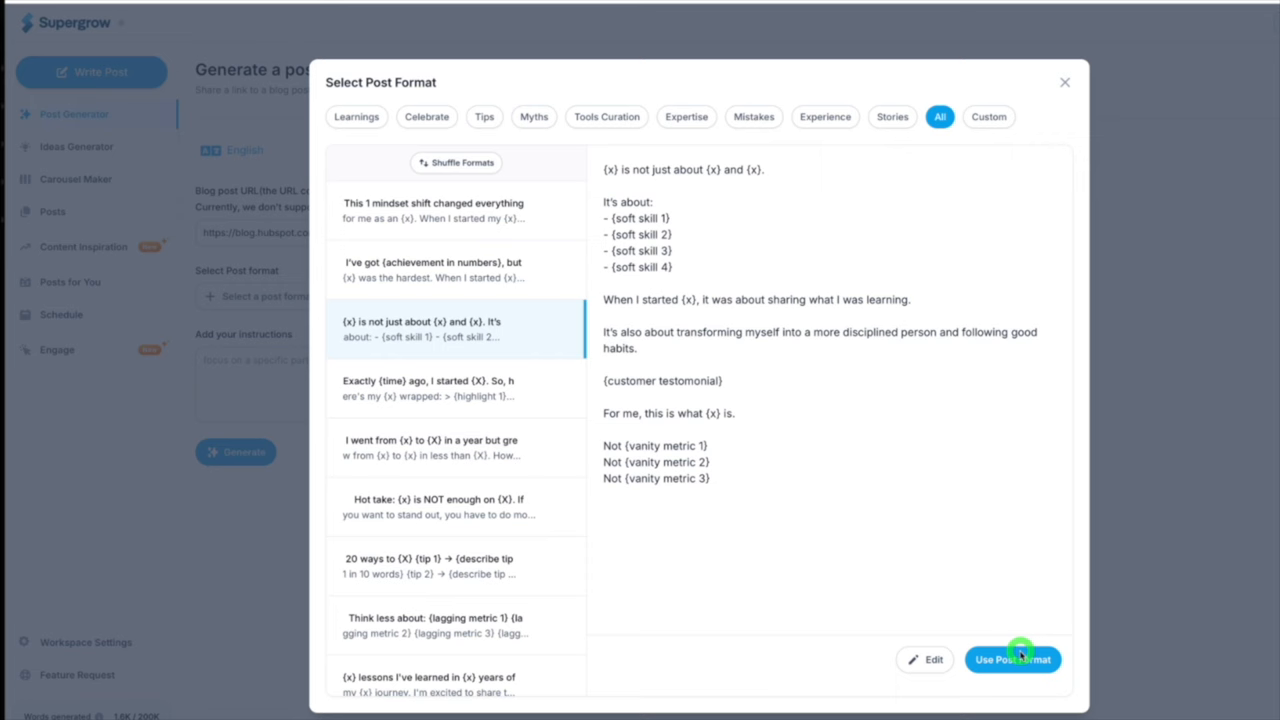
pyautogui.click(1012, 660)
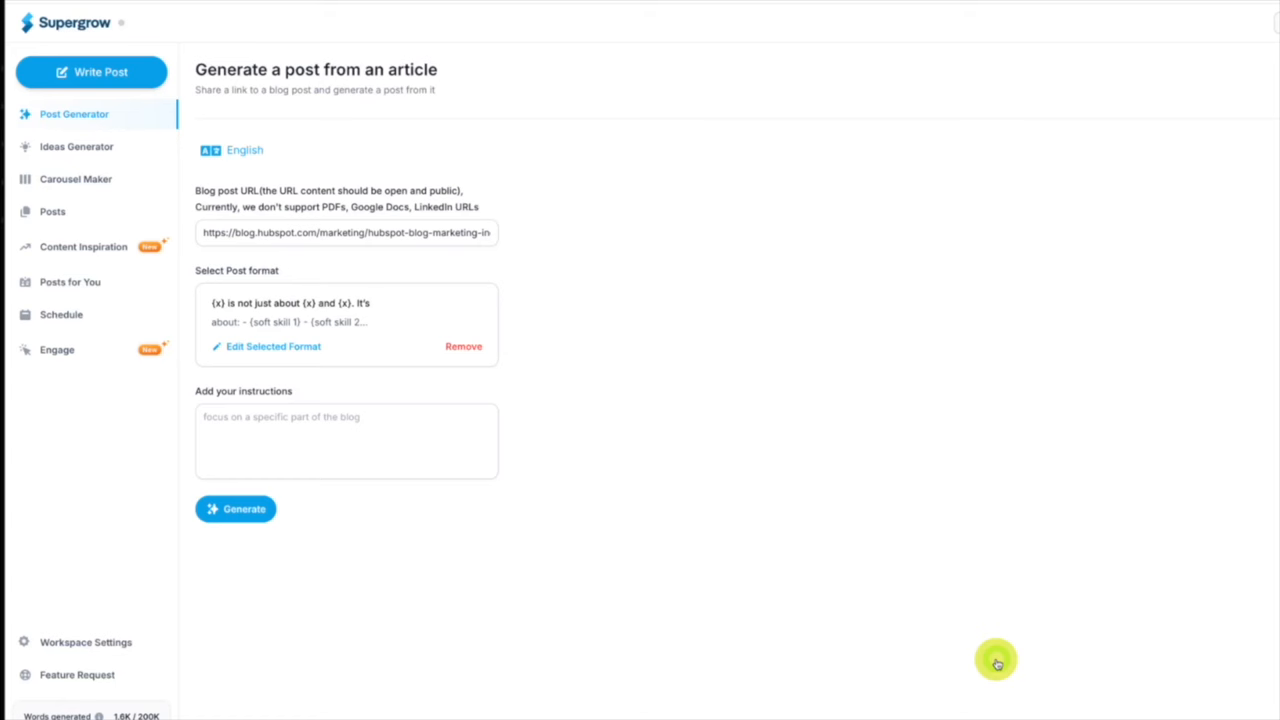
# - Generate the AI-in-marketing post from the article, then switch it to a tips format and regenerate
pyautogui.click(236, 508)
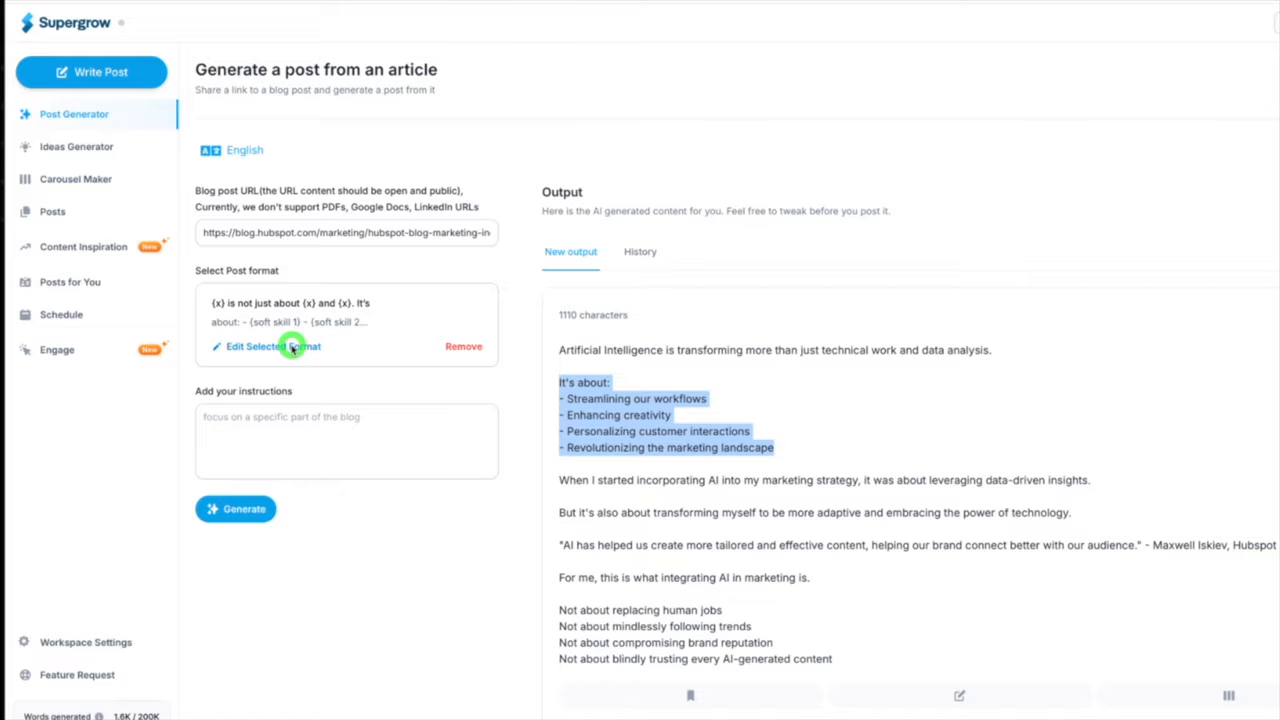
pyautogui.click(252, 346)
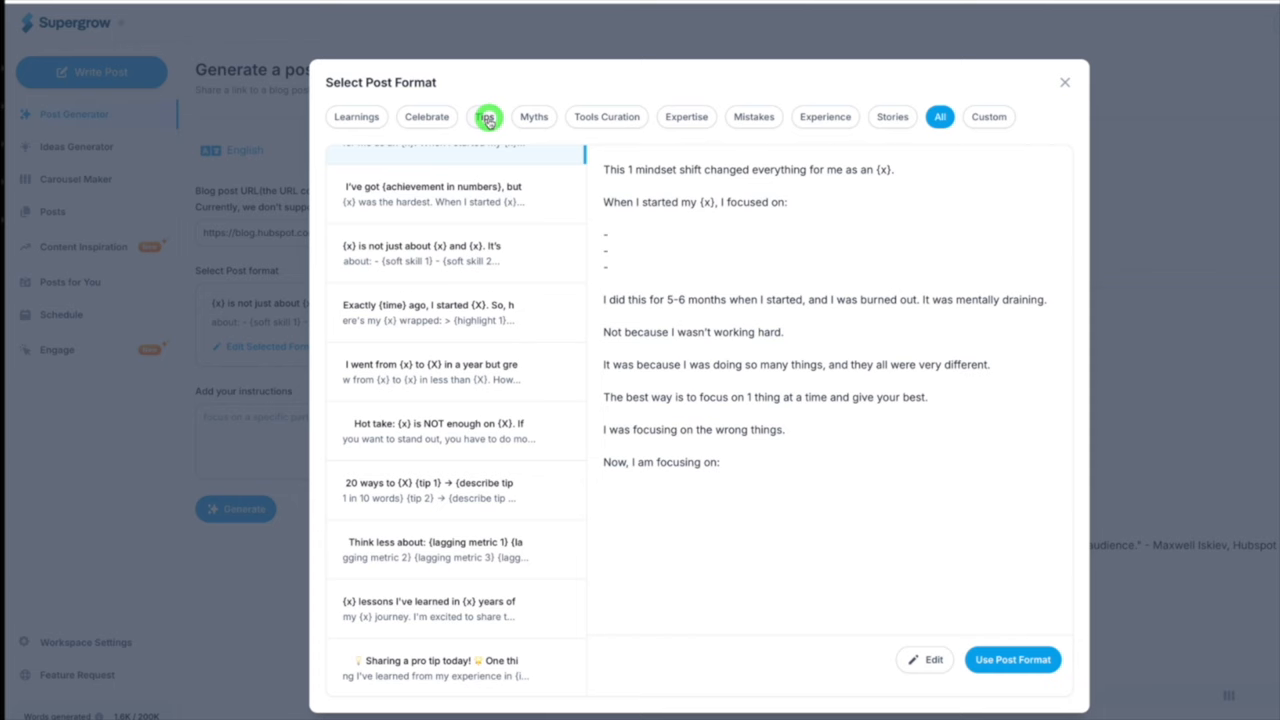
pyautogui.click(1012, 660)
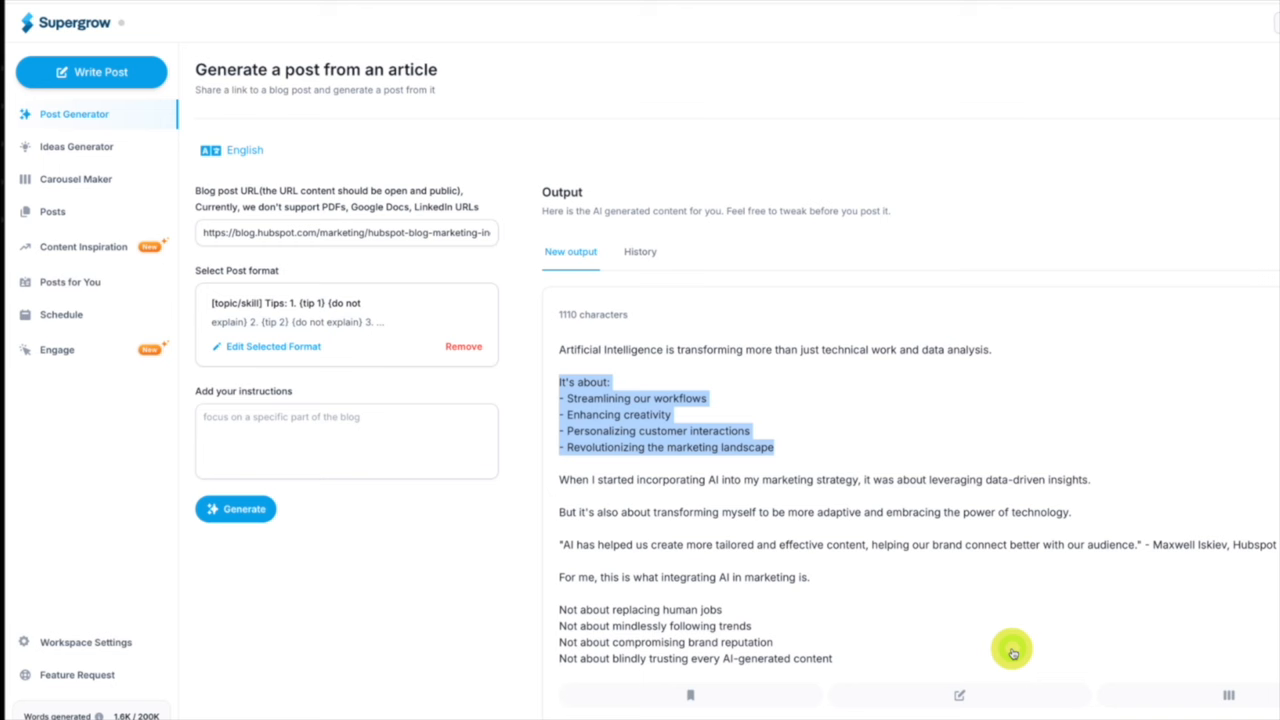
pyautogui.click(236, 510)
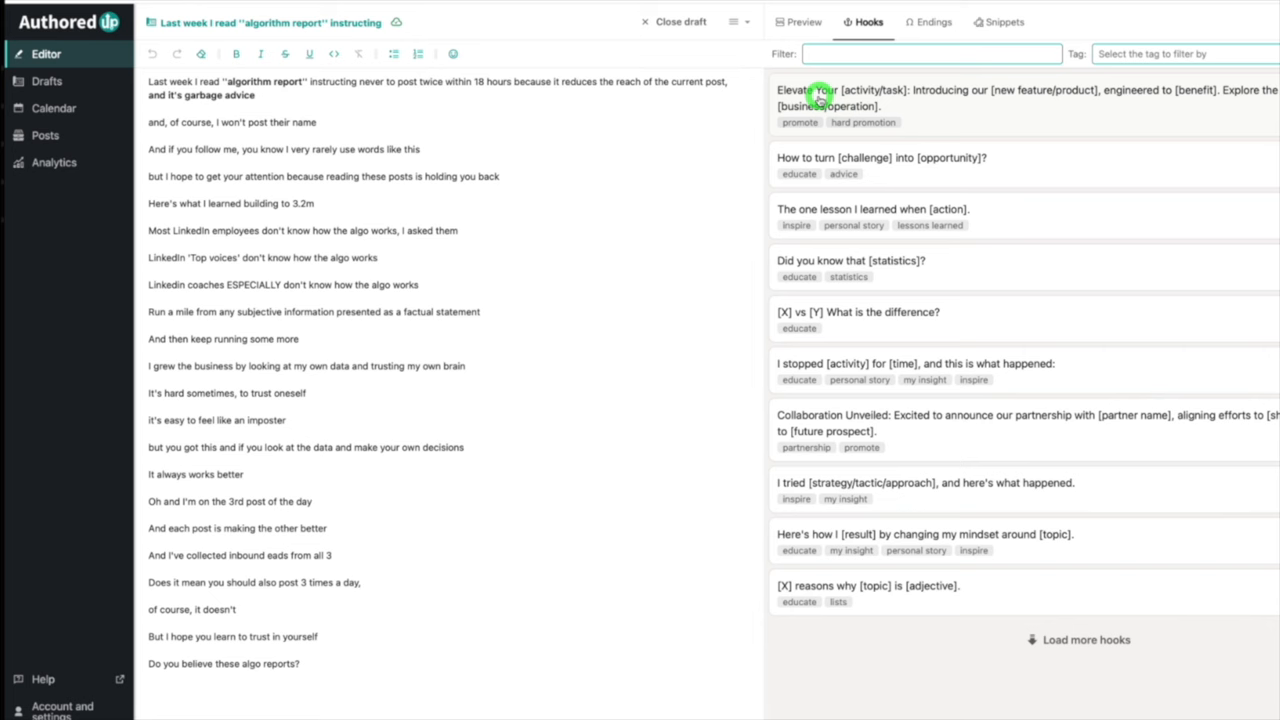
# - Filter the hook templates to those tagged 'inspire', then head to the Analytics section
pyautogui.click(1180, 52)
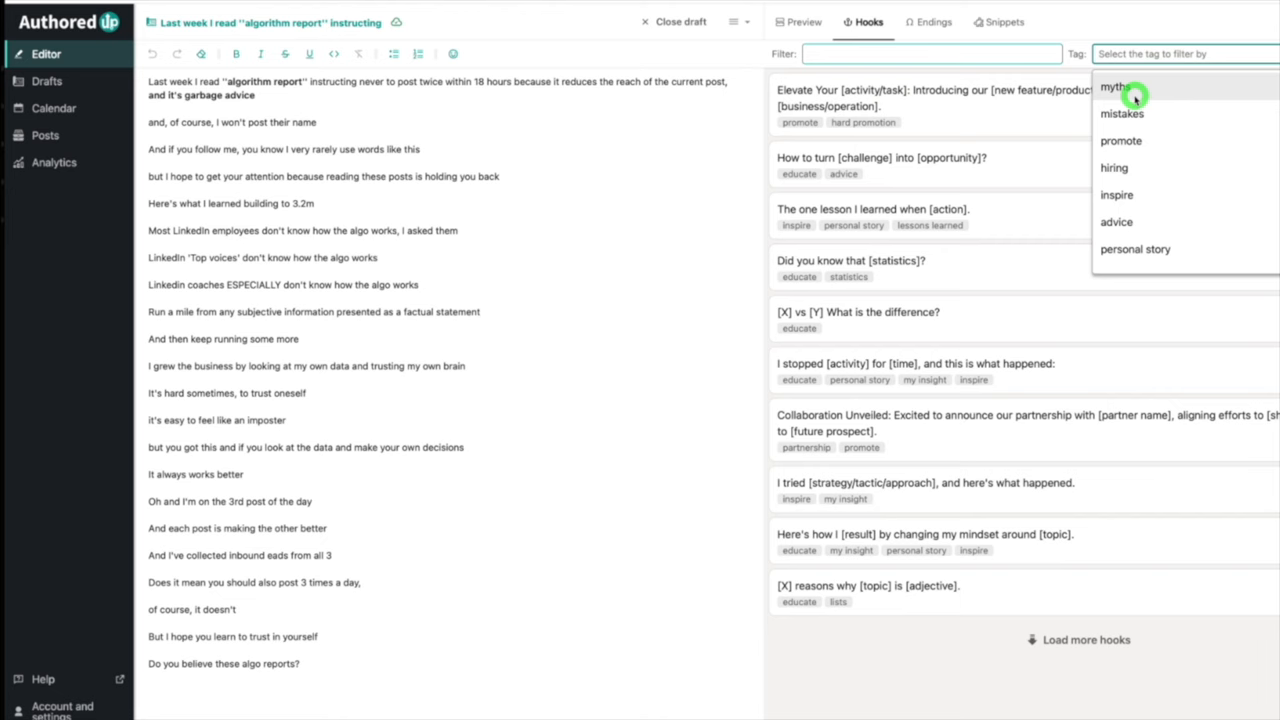
pyautogui.click(1116, 194)
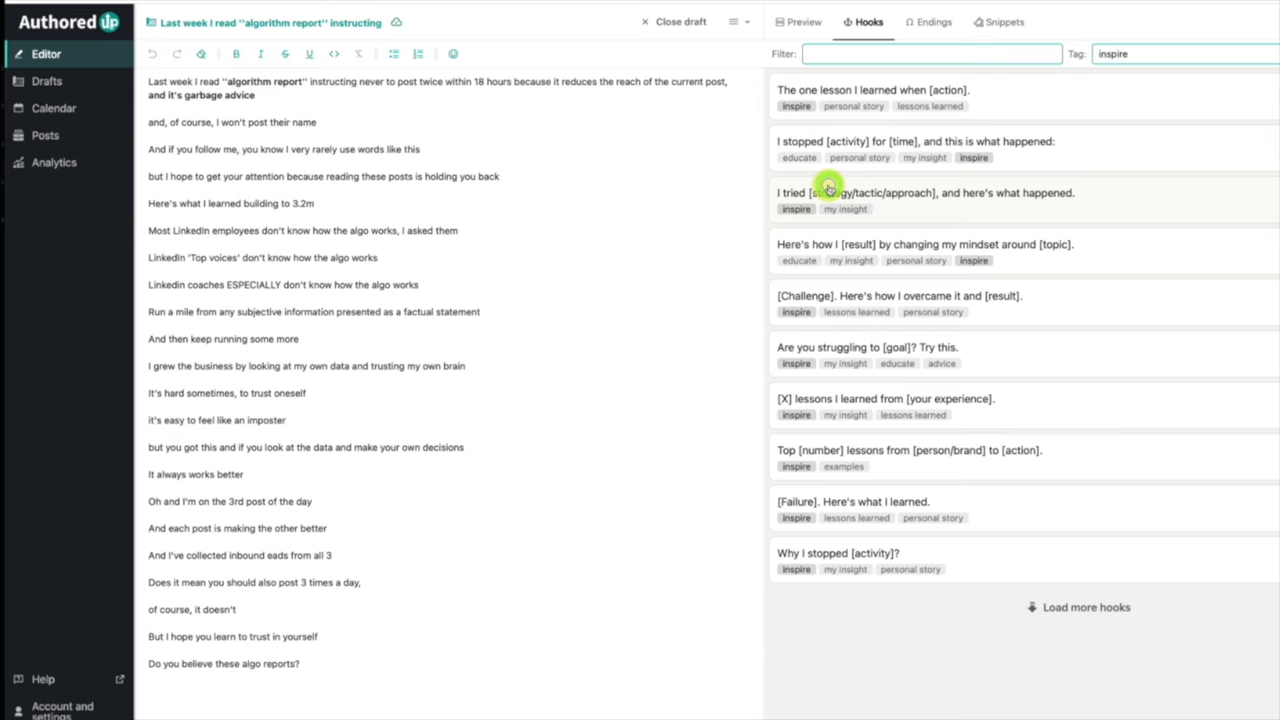
pyautogui.click(52, 162)
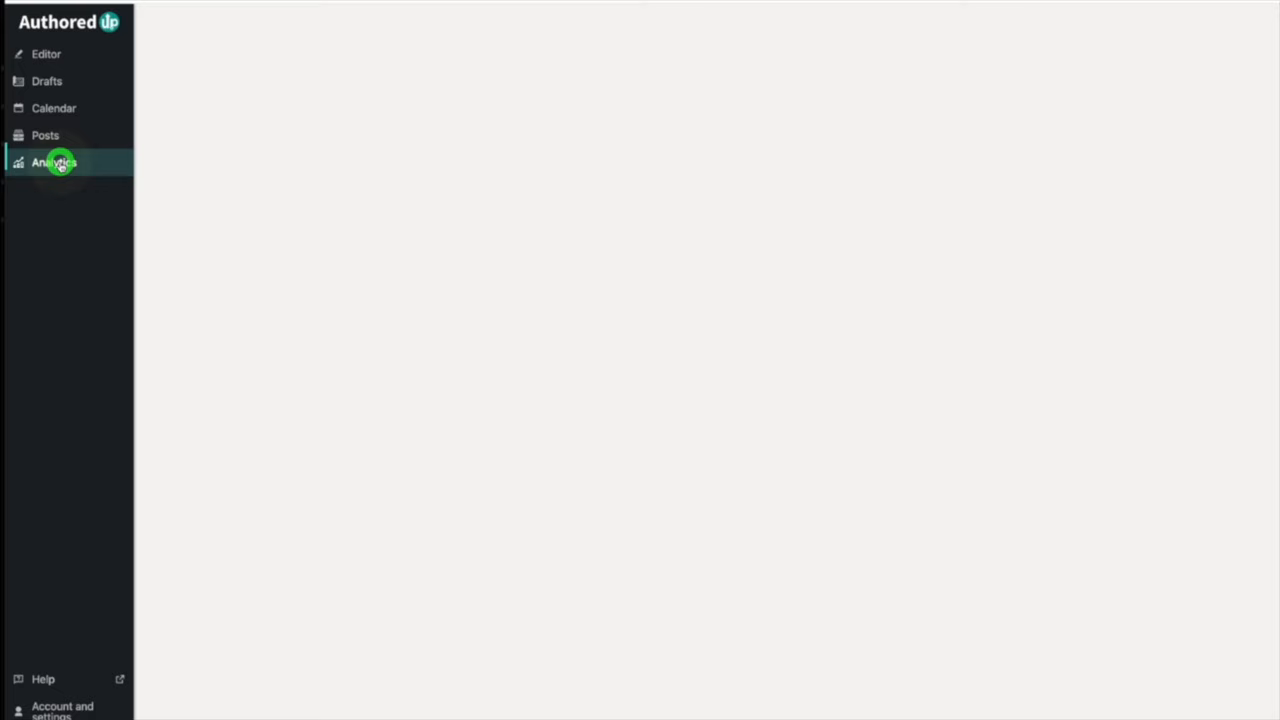
# - Review the impressions-versus-reactions analytics, then open the lead database search for US-based people with a podcast
pyautogui.click(54, 162)
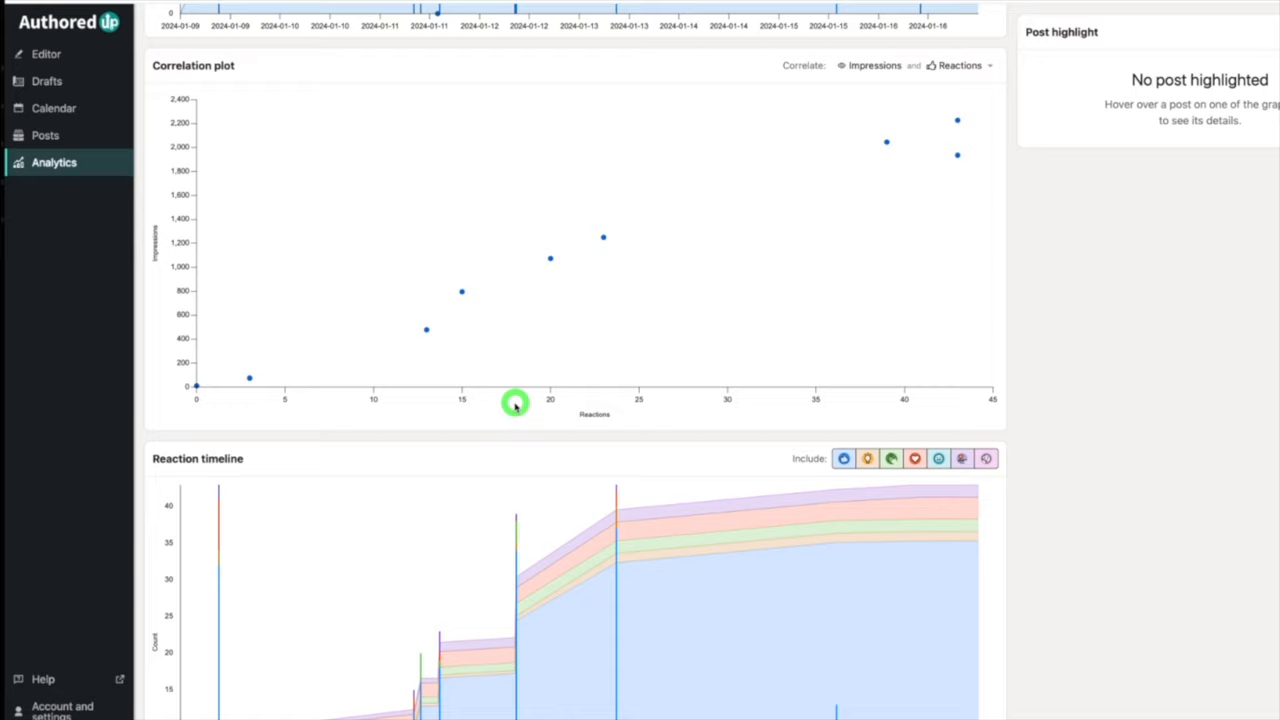
pyautogui.click(44, 136)
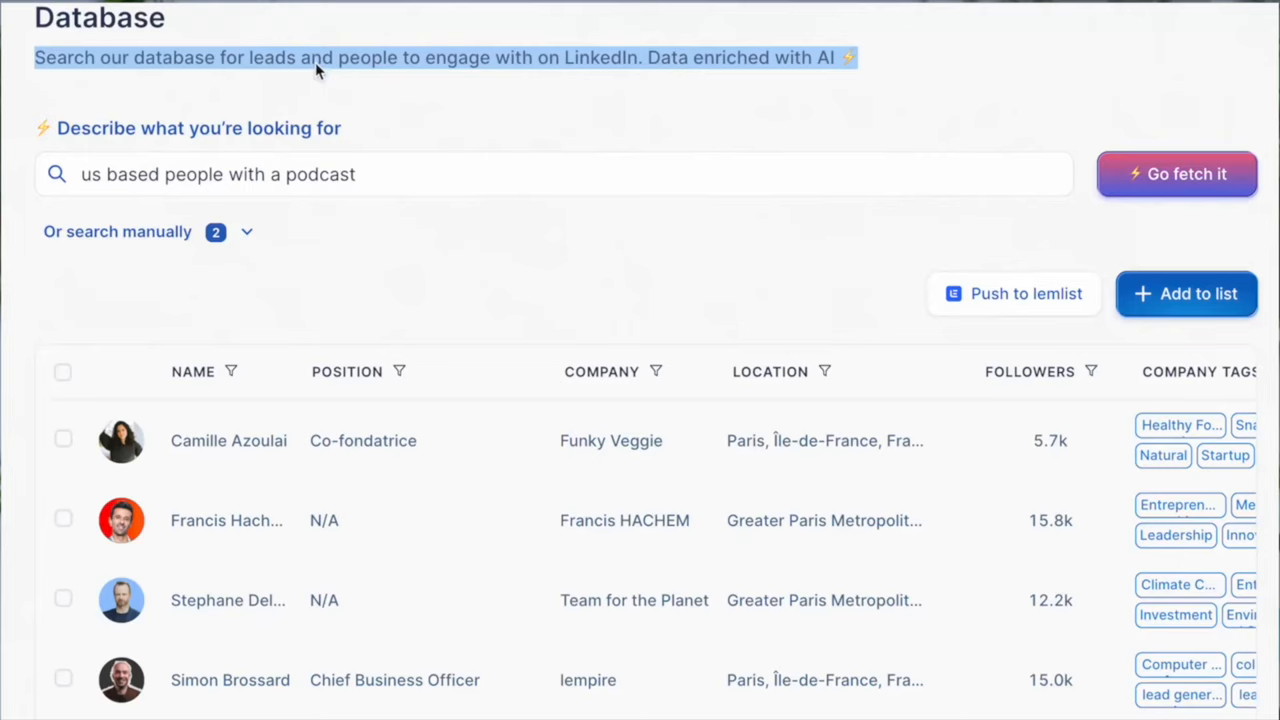
pyautogui.click(552, 174)
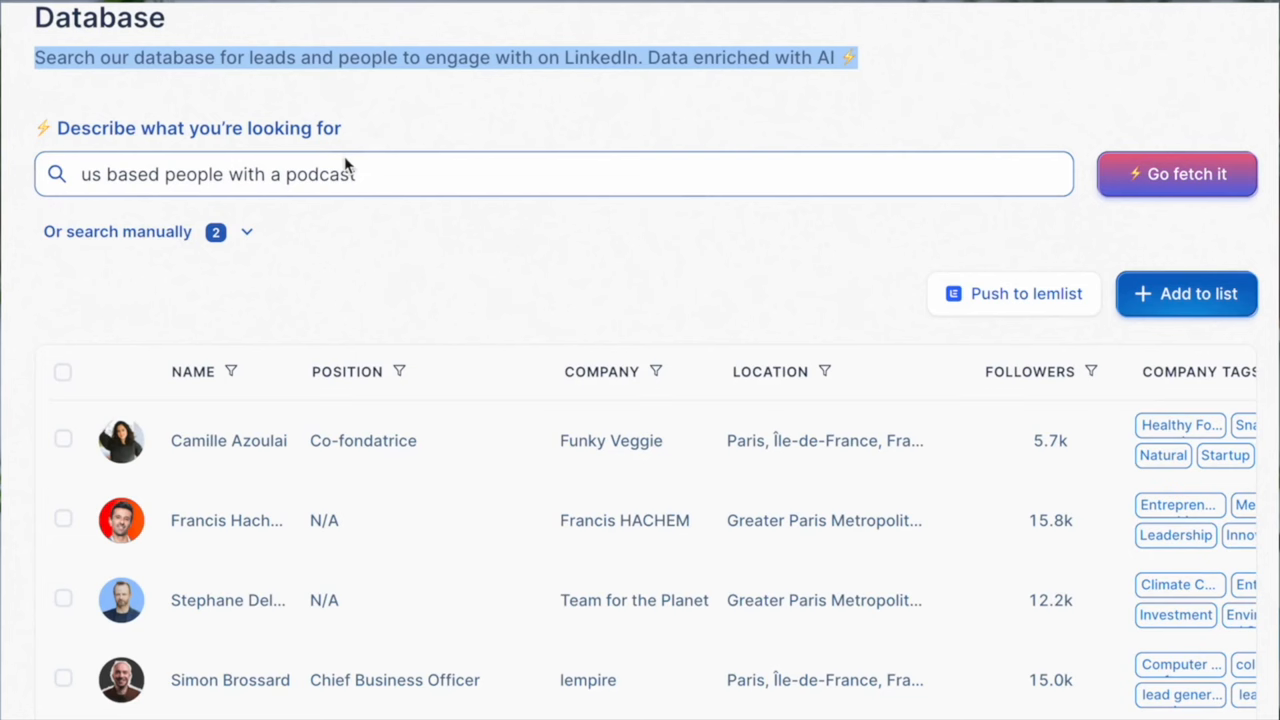